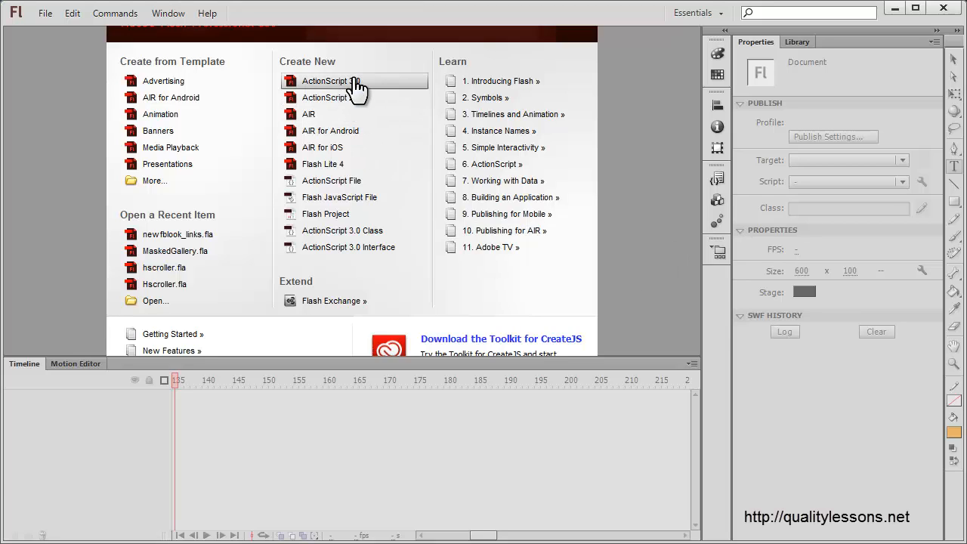
Create a new ActionScript 3.0 document from the Welcome screen
left_click(354, 81)
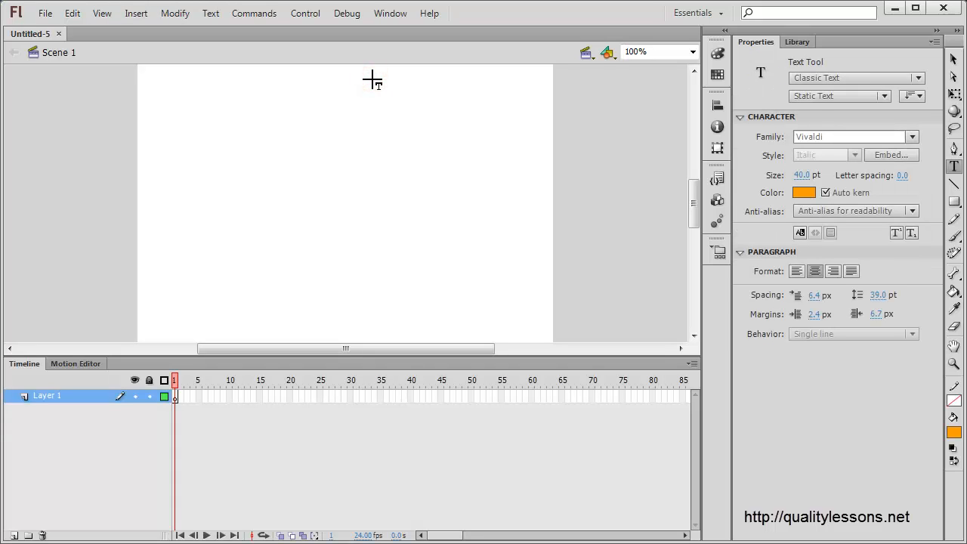
mouse_move(605, 257)
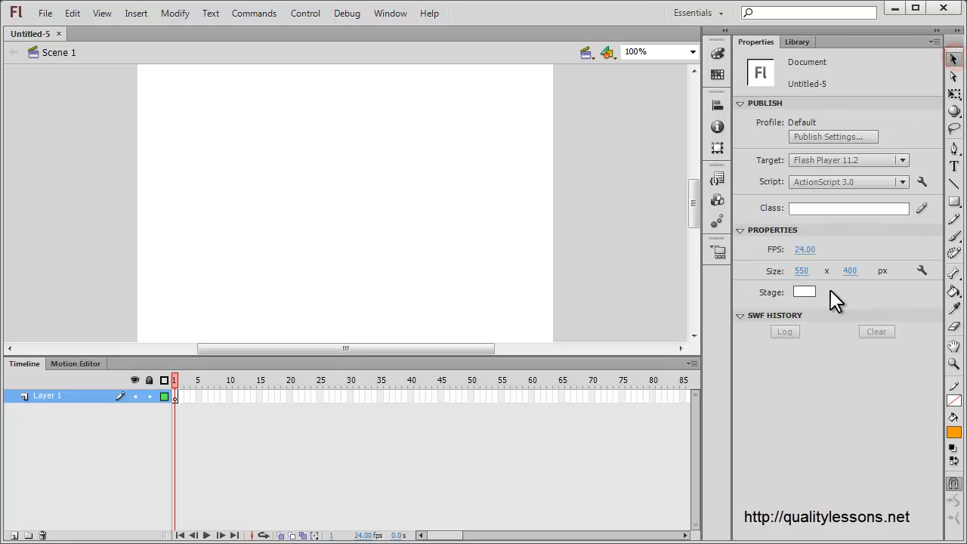
Resize the stage to 600 x 100 pixels and give it a dark grey background
left_click(801, 271)
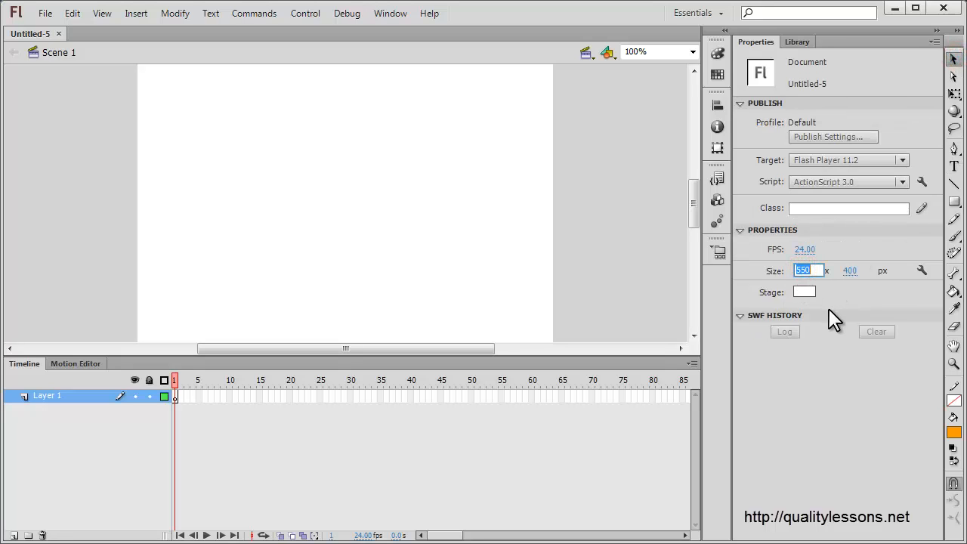
type("600")
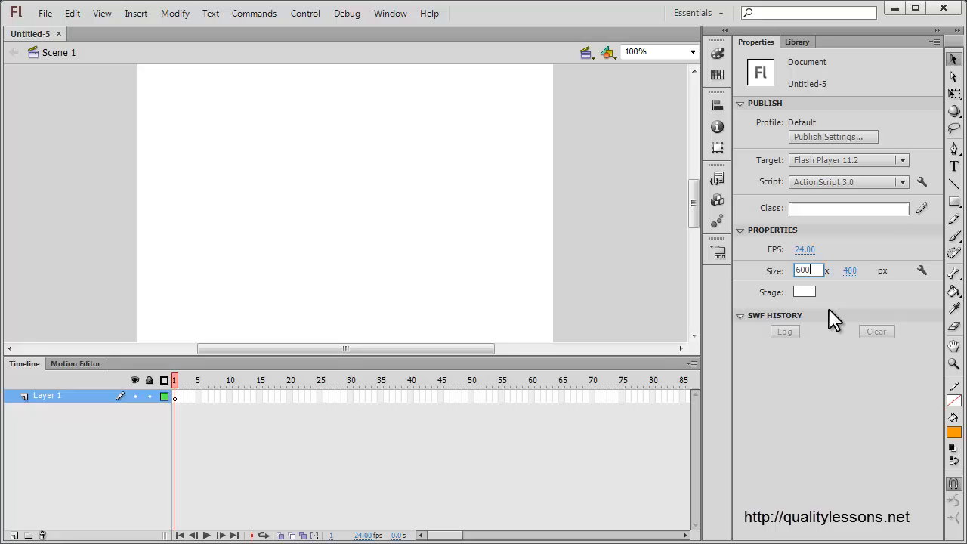
type("100")
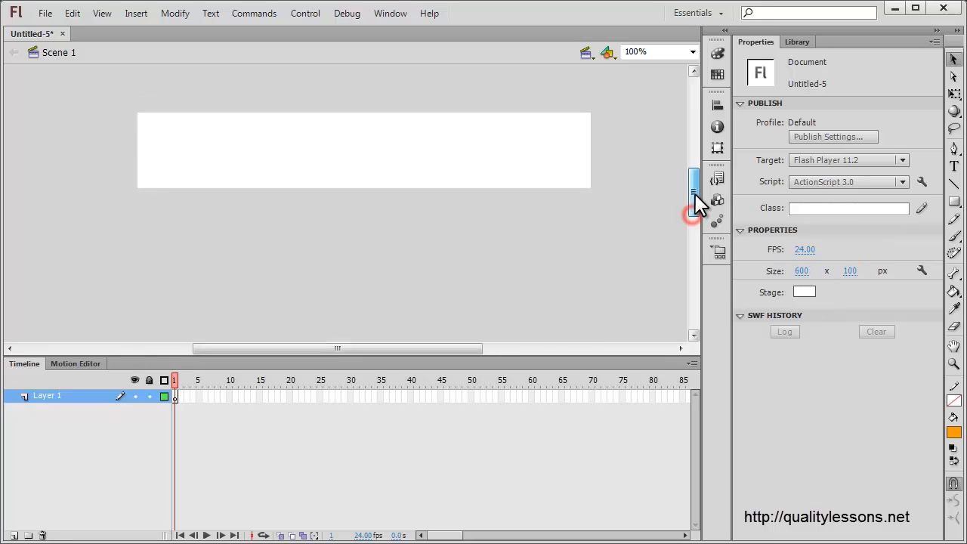
left_click(804, 292)
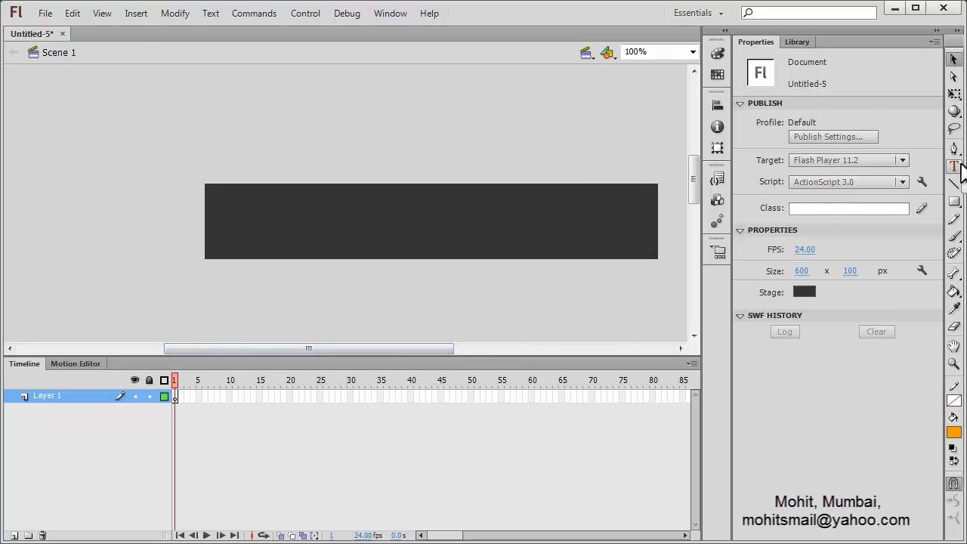
Choose the Text tool with 40pt orange Vivaldi, checking and closing font embedding
left_click(954, 166)
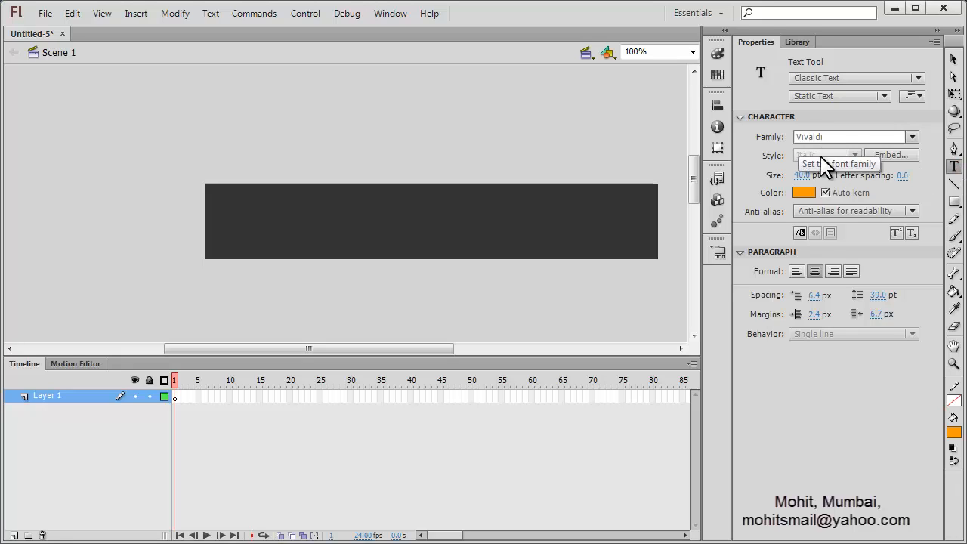
mouse_move(896, 156)
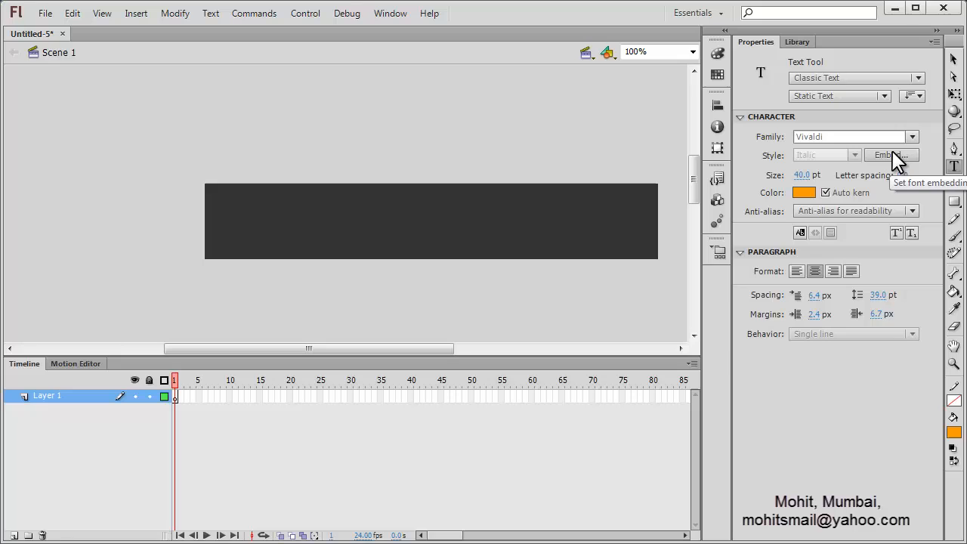
left_click(892, 155)
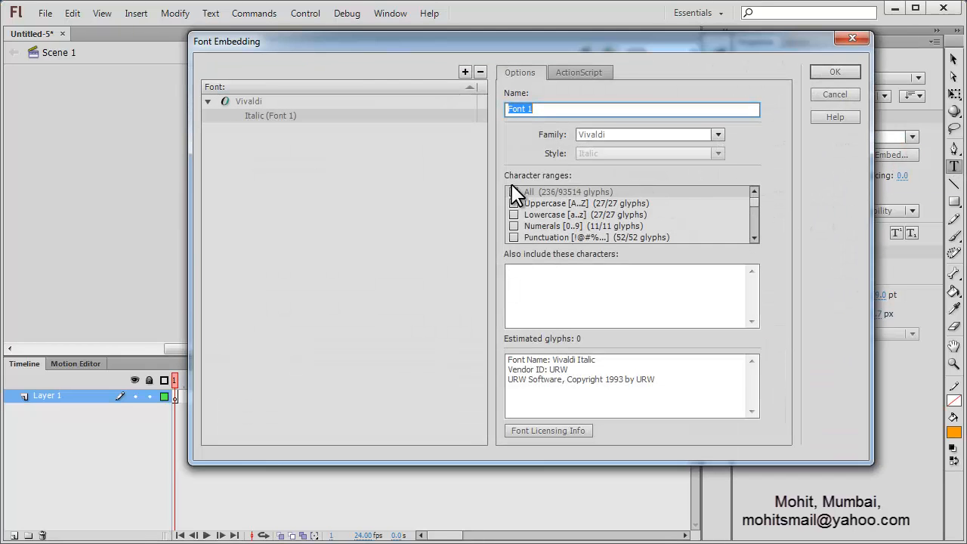
left_click(834, 71)
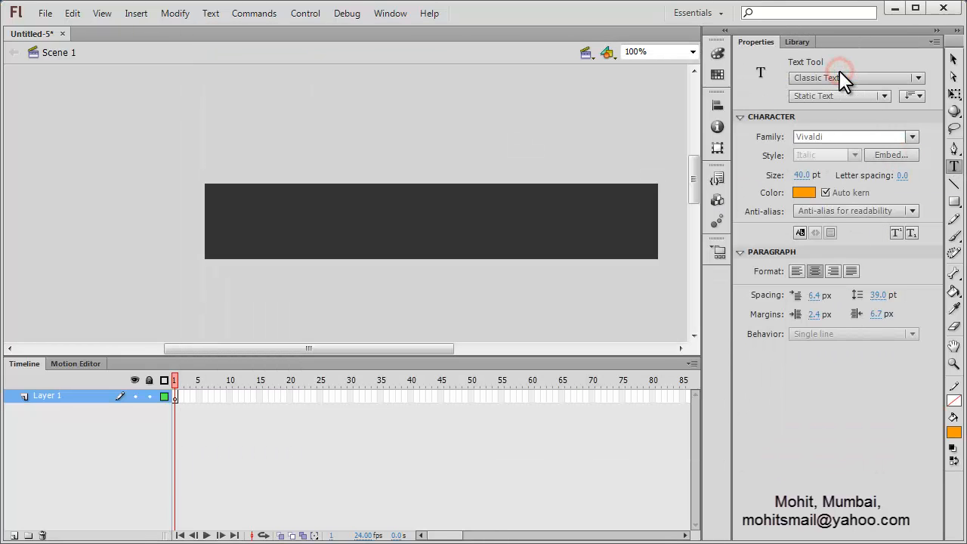
mouse_move(846, 79)
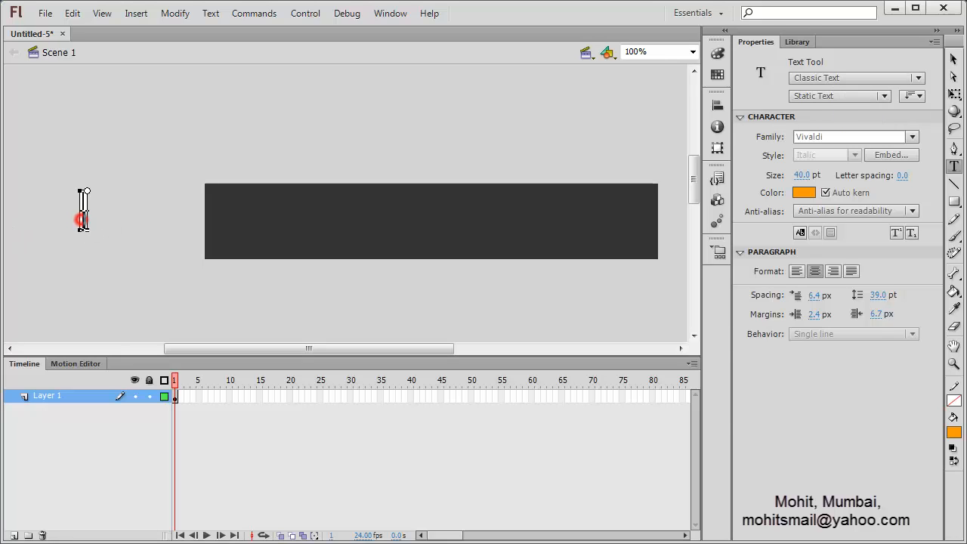
Type 'adobe' and drag the text beside the stage's left edge
type("adobe")
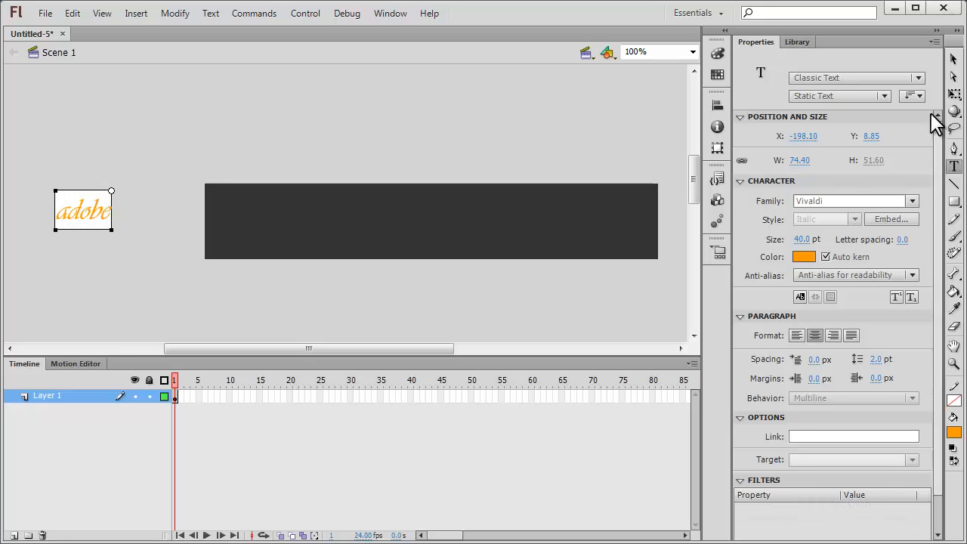
left_click_drag(84, 210, 99, 214)
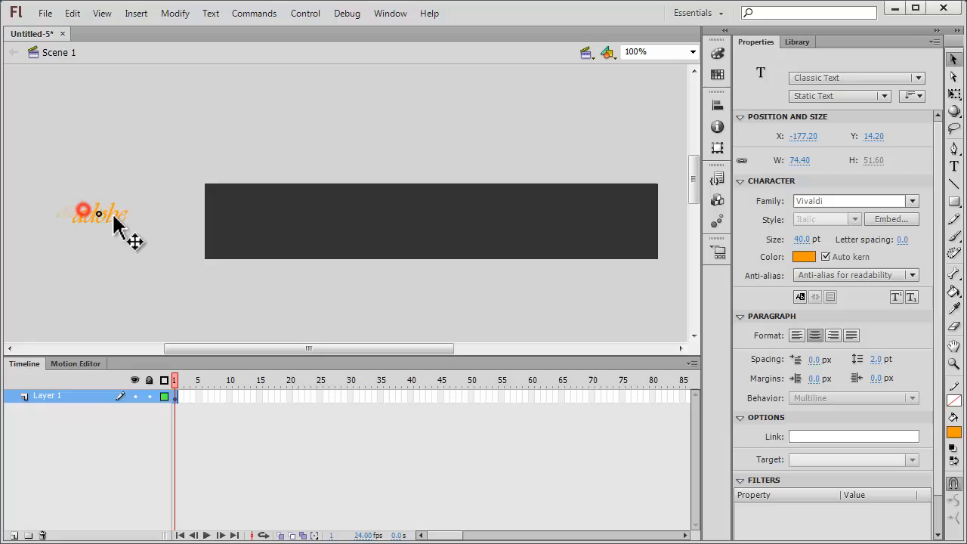
left_click_drag(98, 215, 166, 221)
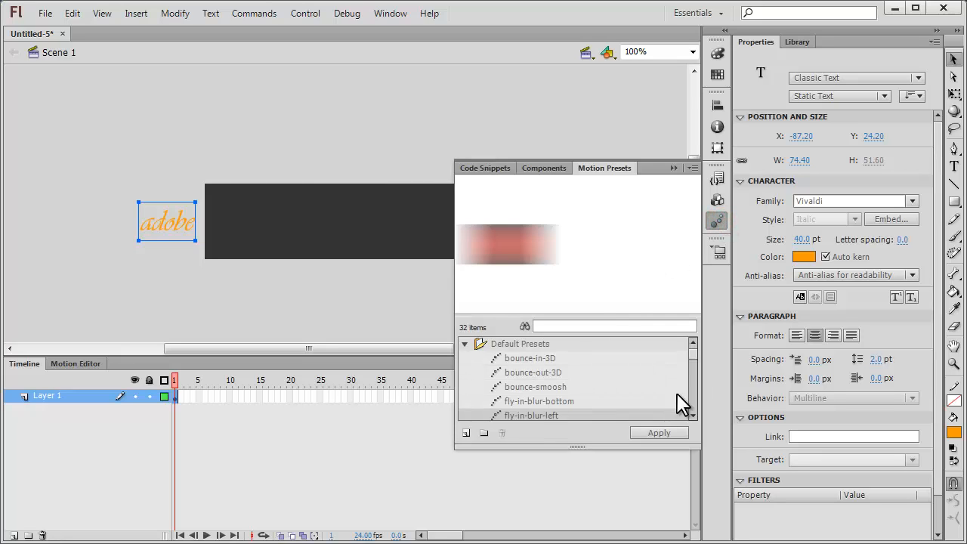
Apply the fly-in-blur-left motion preset to 'adobe' and go to frame 15
left_click(531, 373)
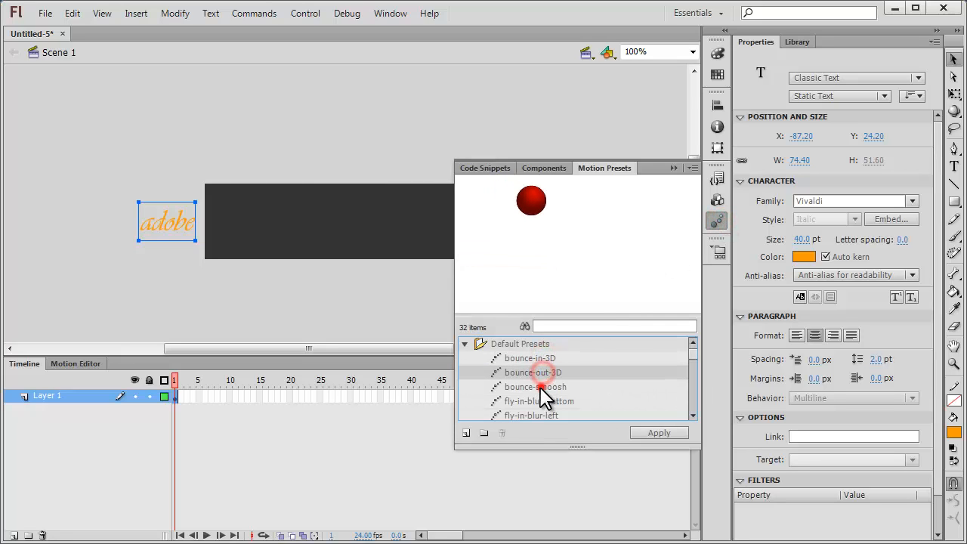
left_click(530, 415)
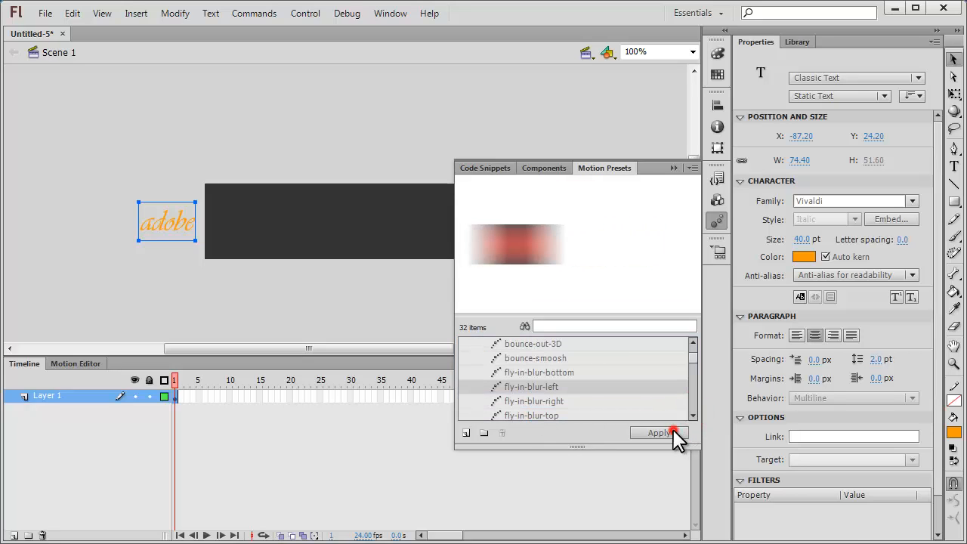
left_click(659, 433)
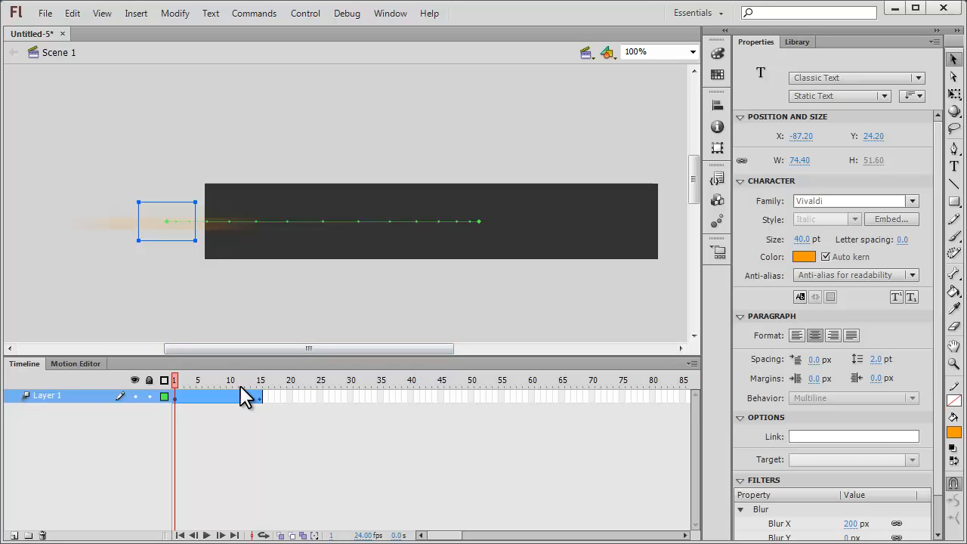
left_click(174, 380)
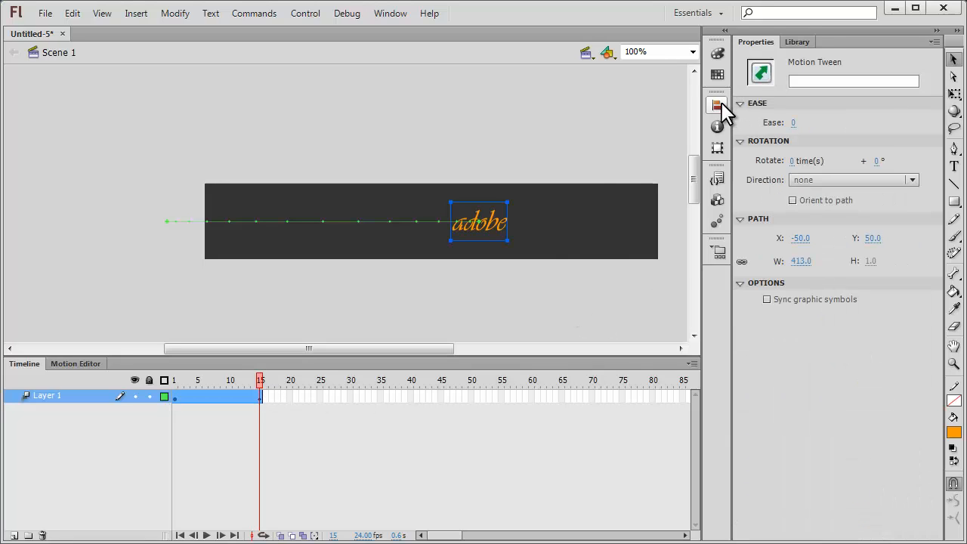
Centre 'adobe' horizontally on the stage at frame 15
left_click(717, 105)
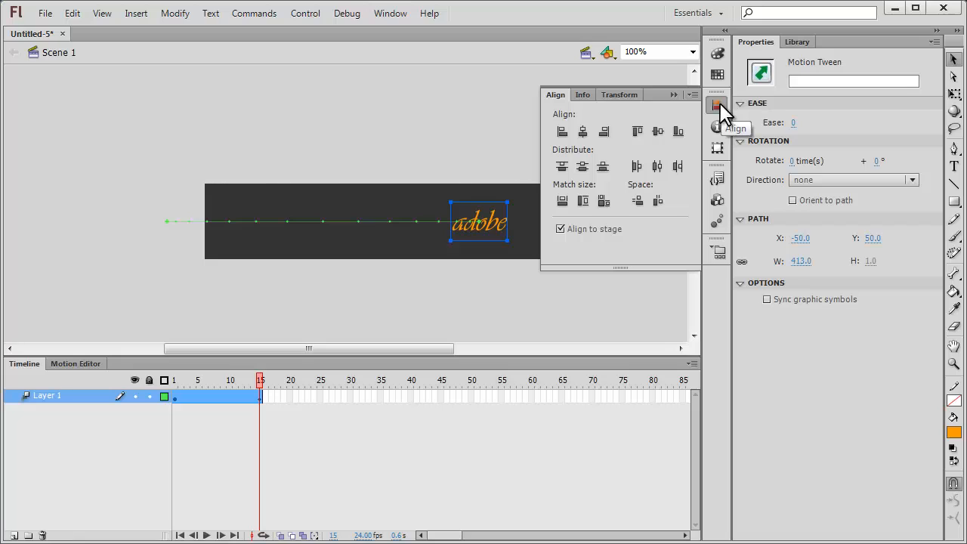
mouse_move(583, 131)
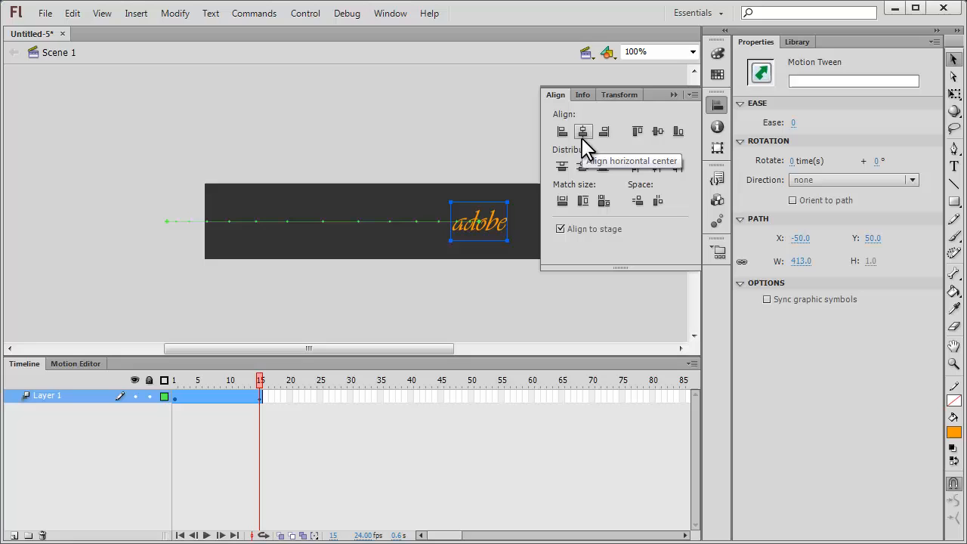
left_click(677, 131)
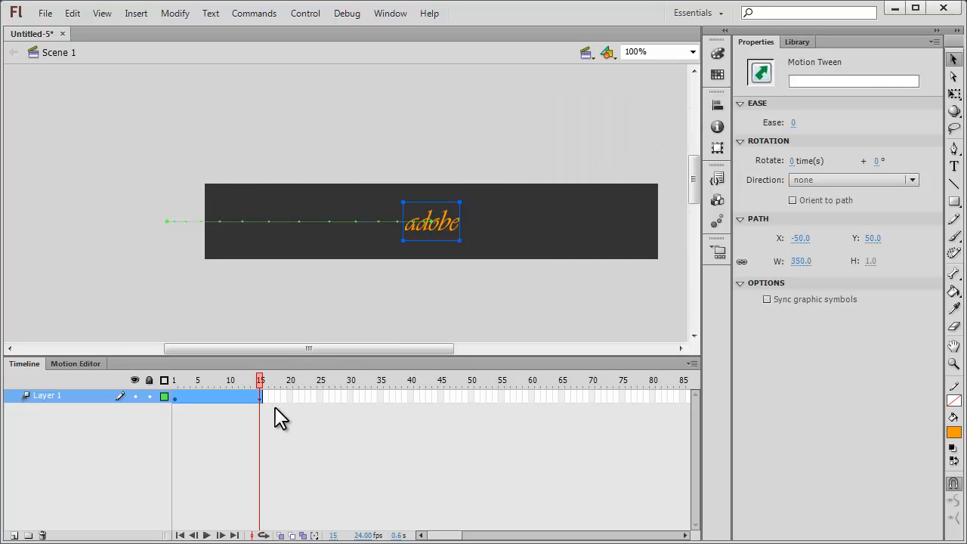
mouse_move(565, 415)
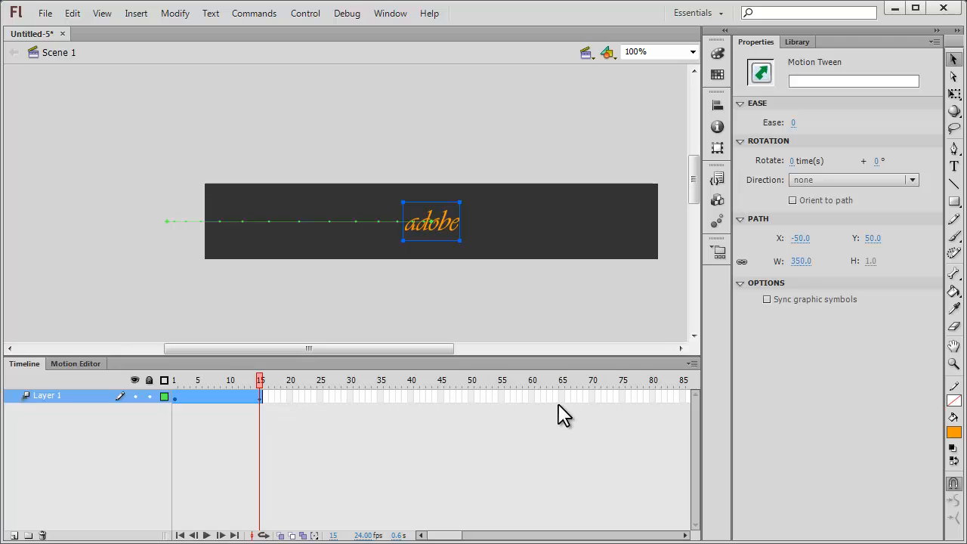
Add position keyframes at frames 65 and 80, then select 'adobe' at frame 80
right_click(559, 396)
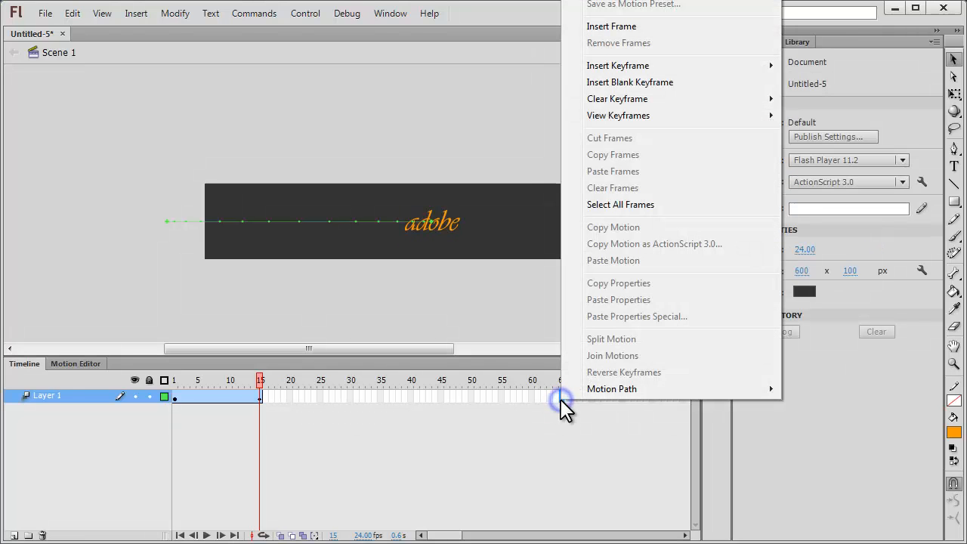
mouse_move(618, 65)
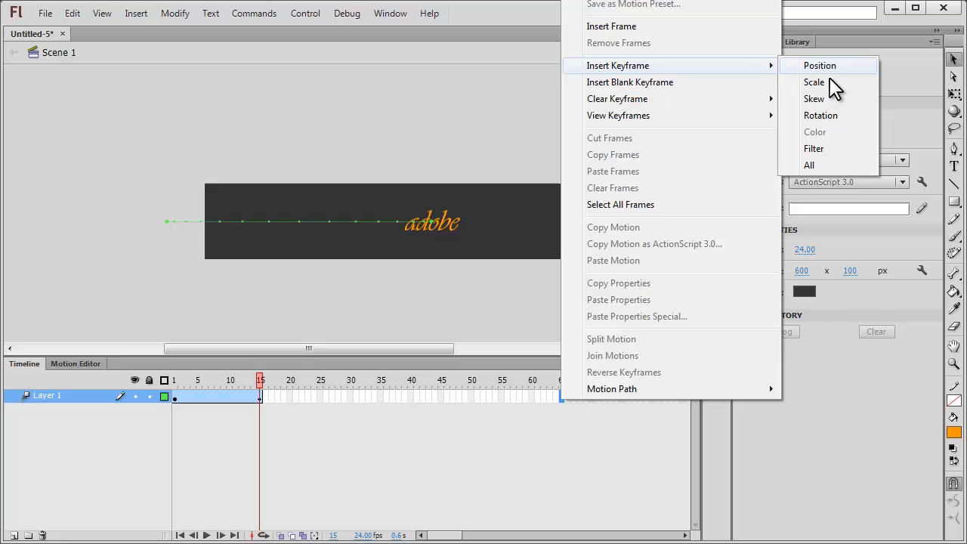
left_click(814, 82)
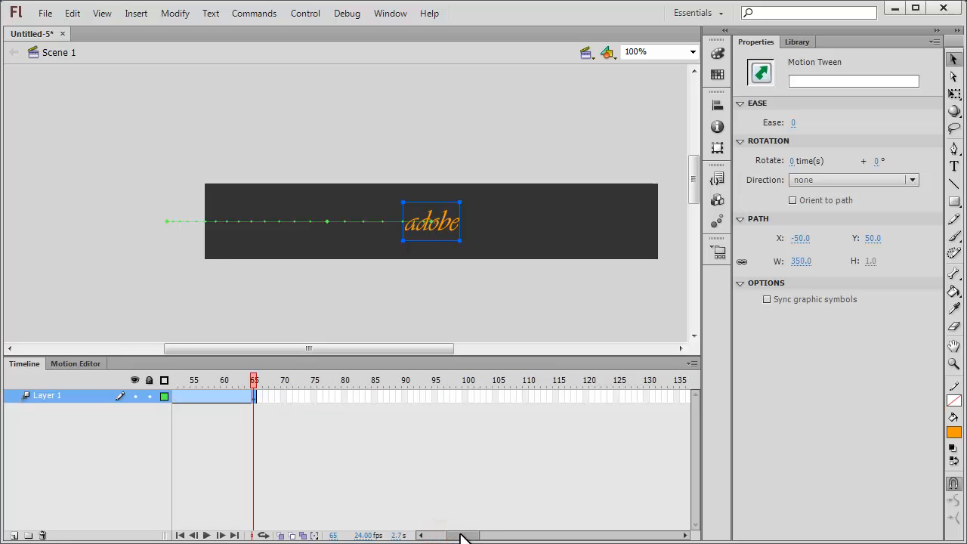
mouse_move(363, 423)
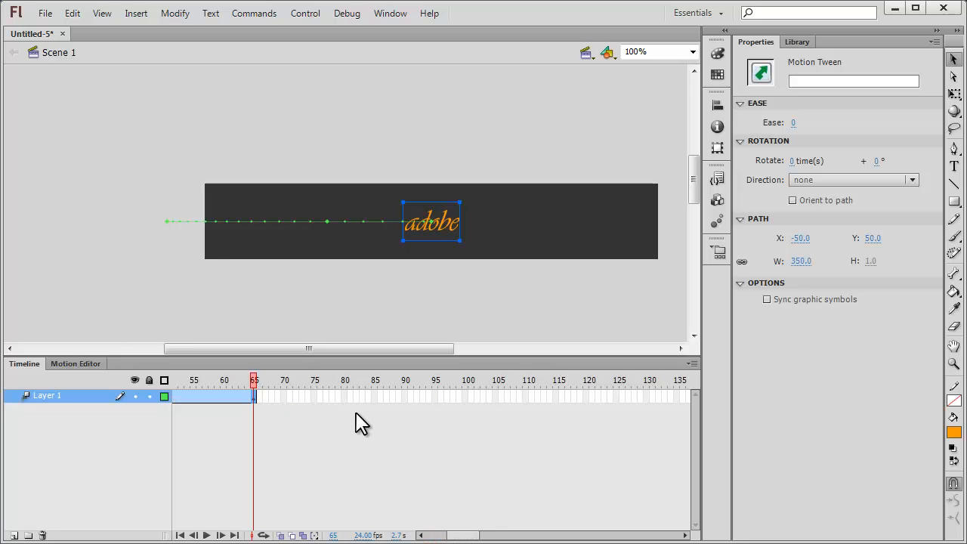
right_click(345, 397)
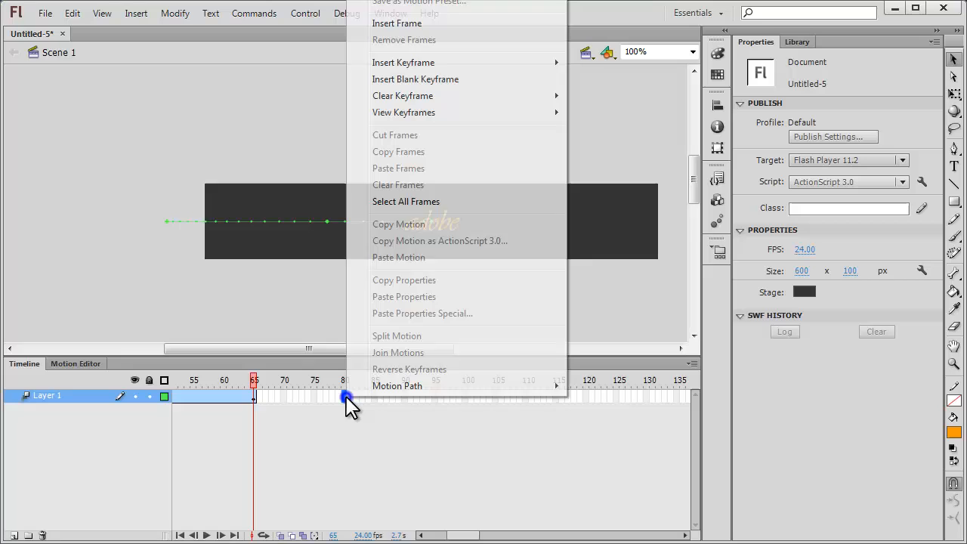
mouse_move(404, 62)
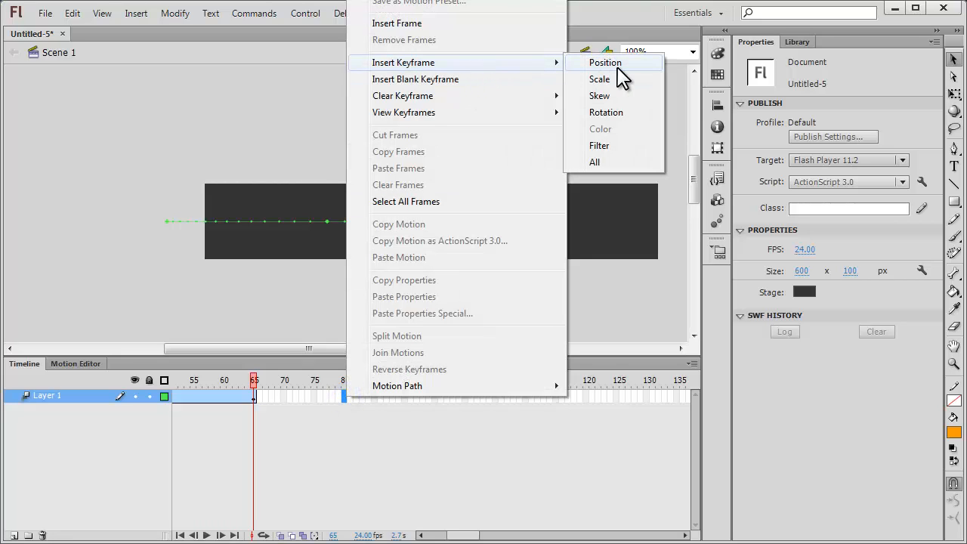
left_click(605, 62)
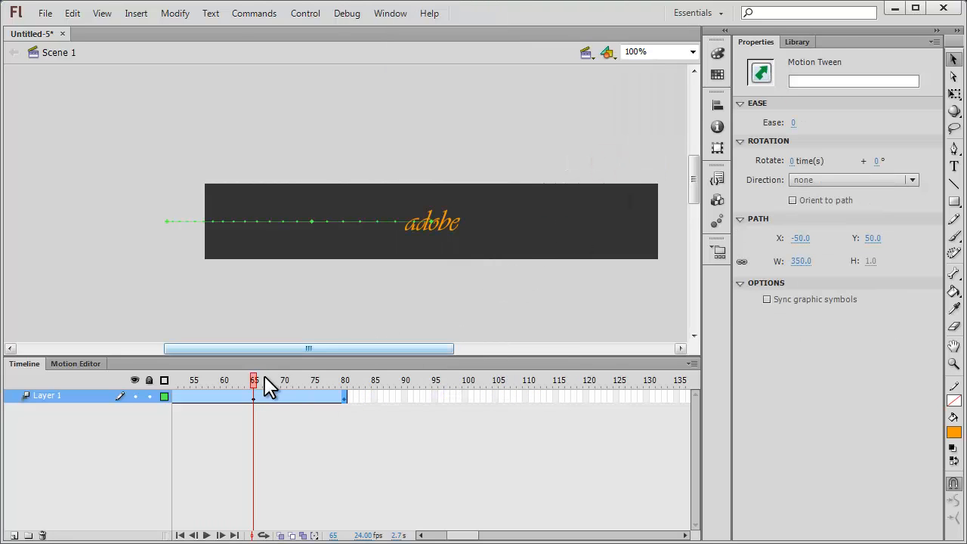
left_click(344, 380)
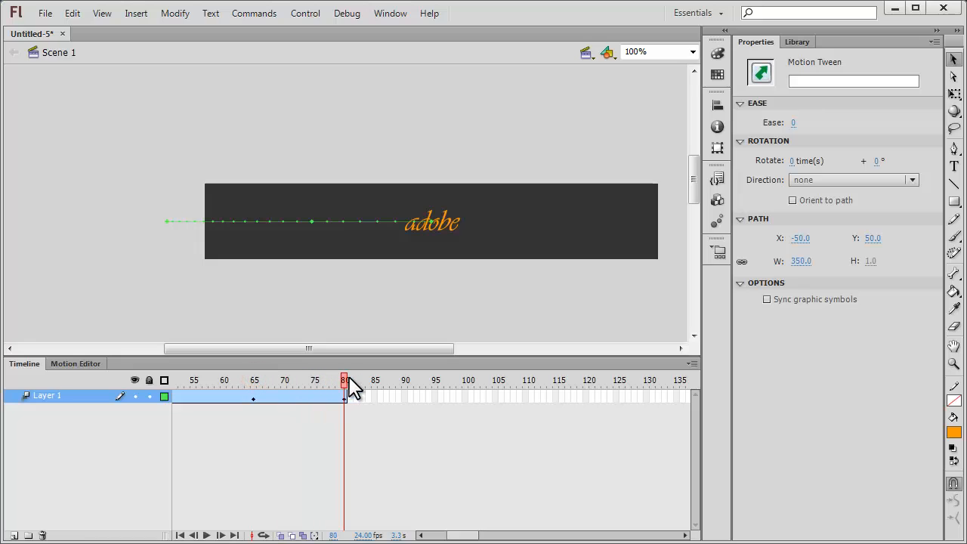
left_click(432, 222)
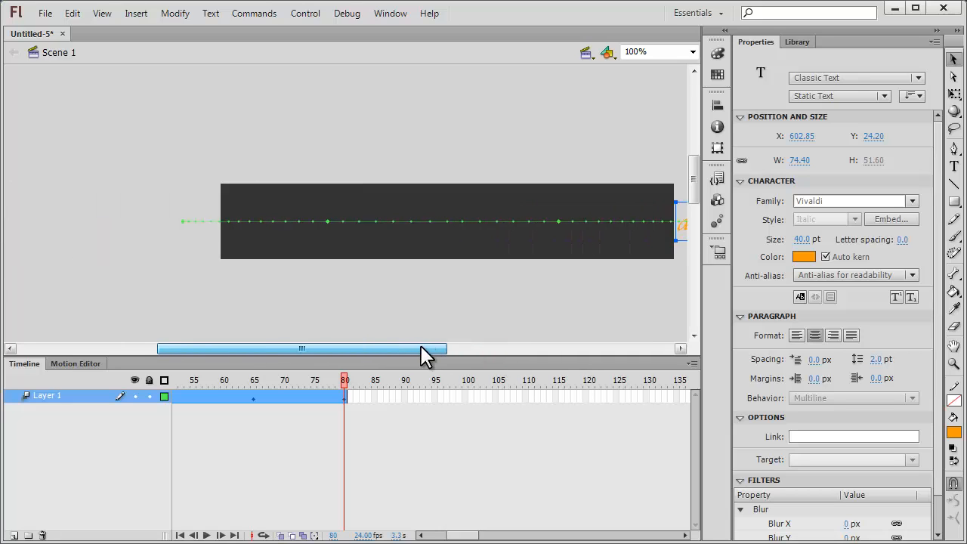
Duplicate the adobe tween layer twice, creating Layer 1 copy and Layer 1 copy 2
left_click_drag(427, 349, 348, 348)
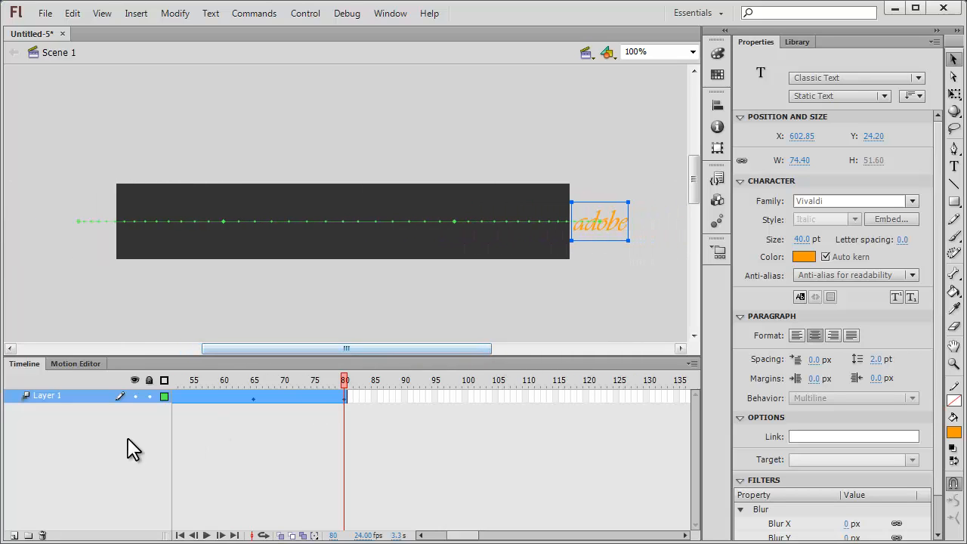
right_click(46, 395)
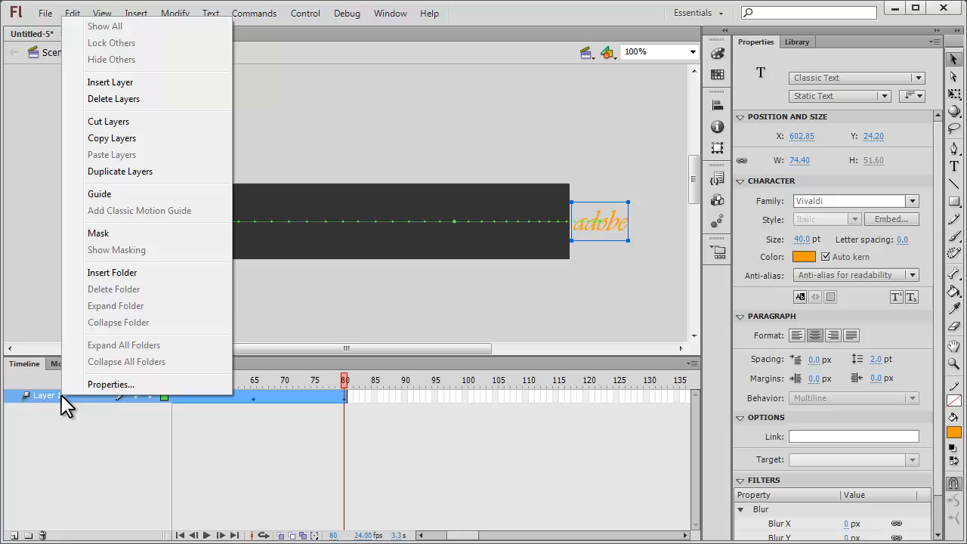
left_click(120, 170)
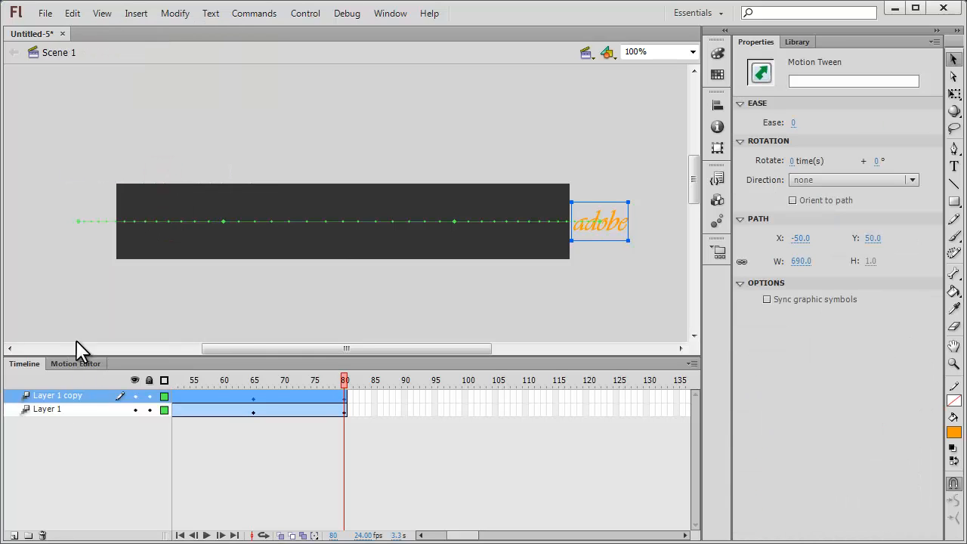
right_click(56, 395)
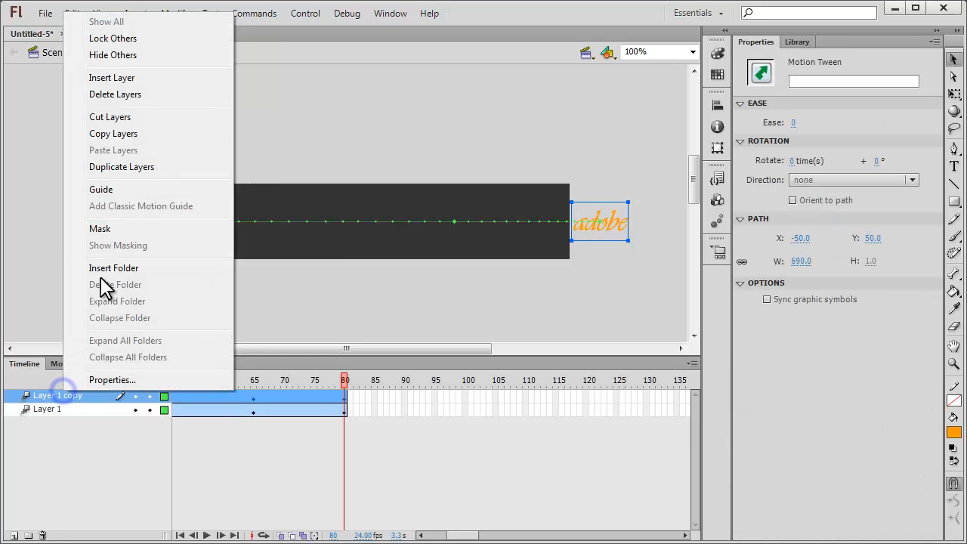
left_click(121, 166)
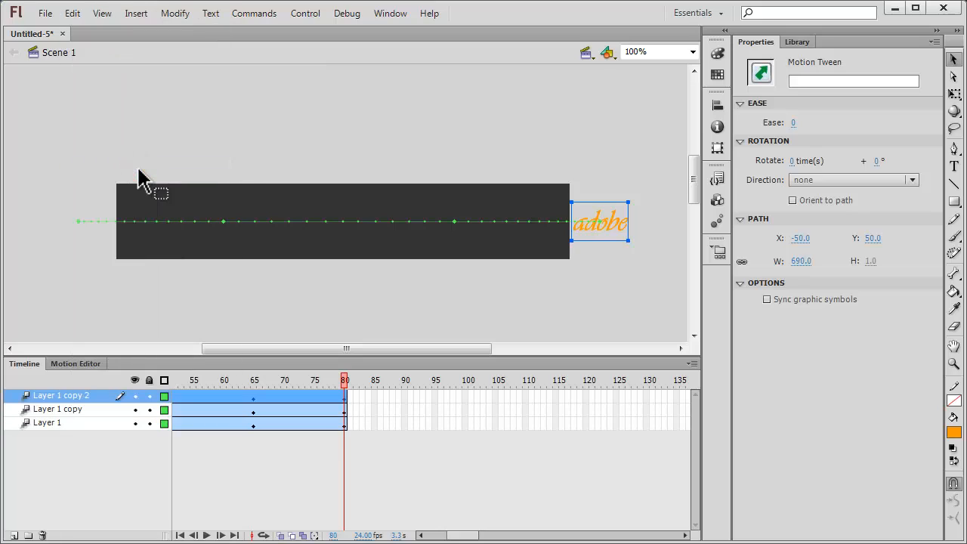
mouse_move(362, 419)
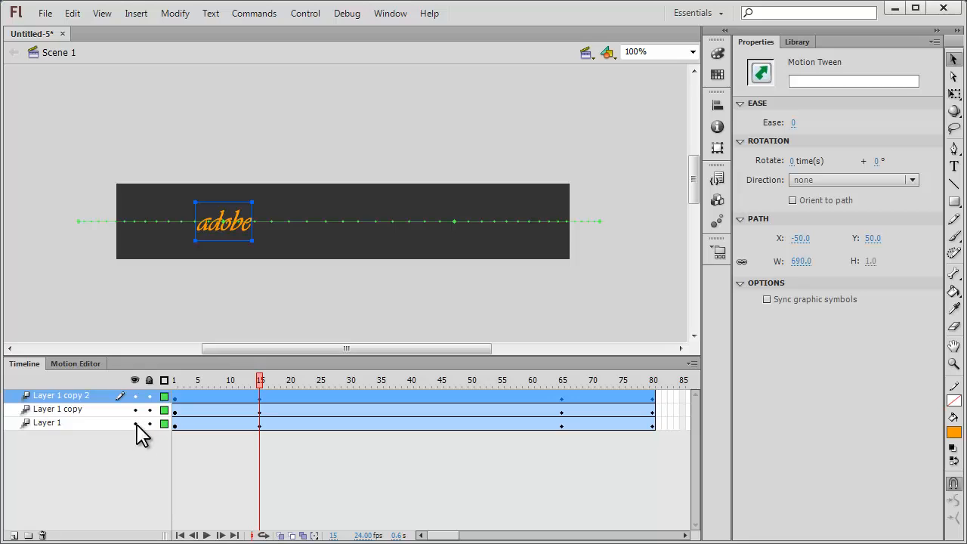
Hide Layer 1, retype Layer 1 copy's word as 'flash', then select Layer 1 copy 2
left_click(148, 423)
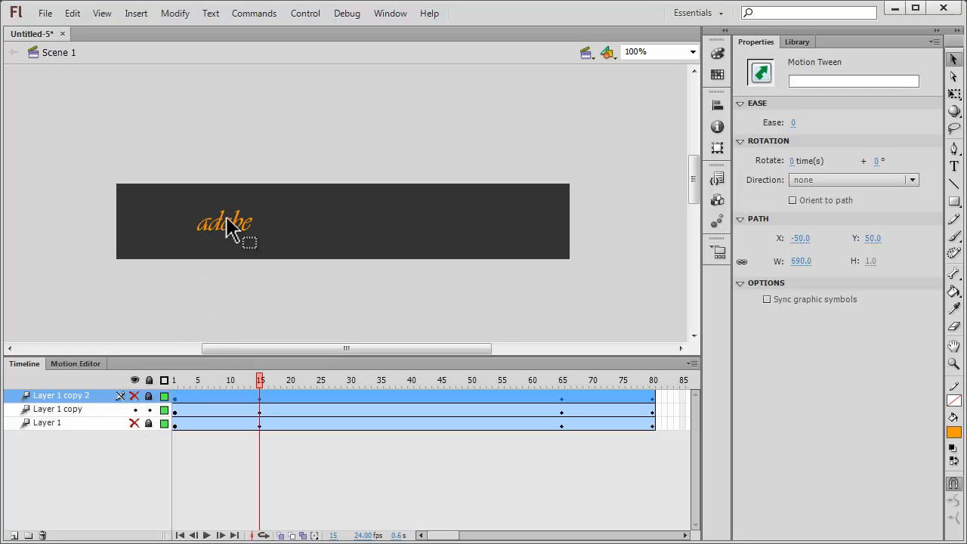
left_click(954, 166)
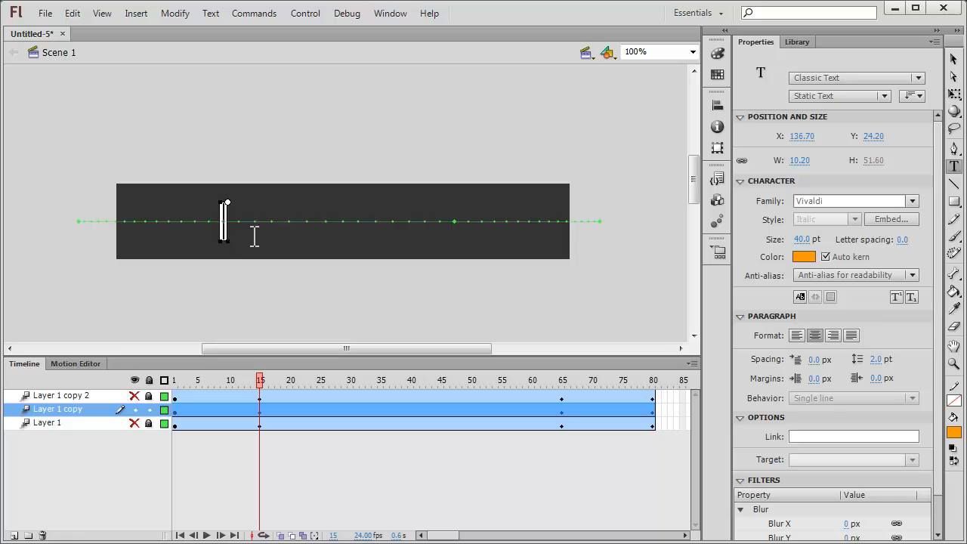
type("flash")
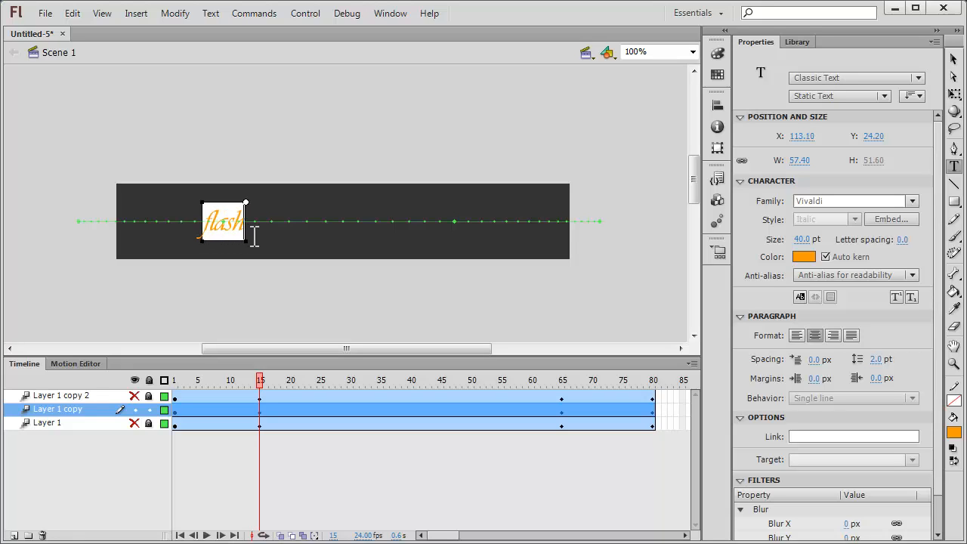
left_click(149, 409)
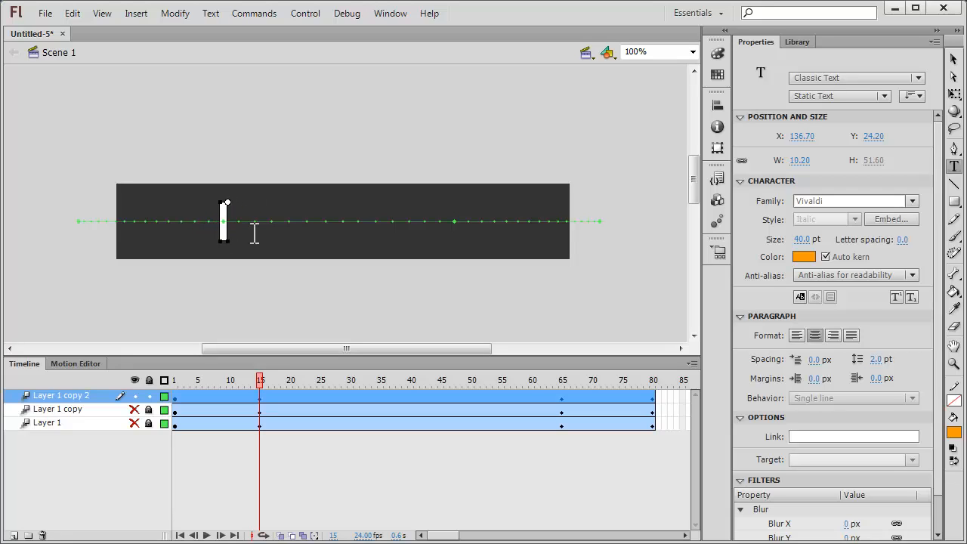
Type 'professional' on Layer 1 copy 2, then select Layer 1 copy
type("professional")
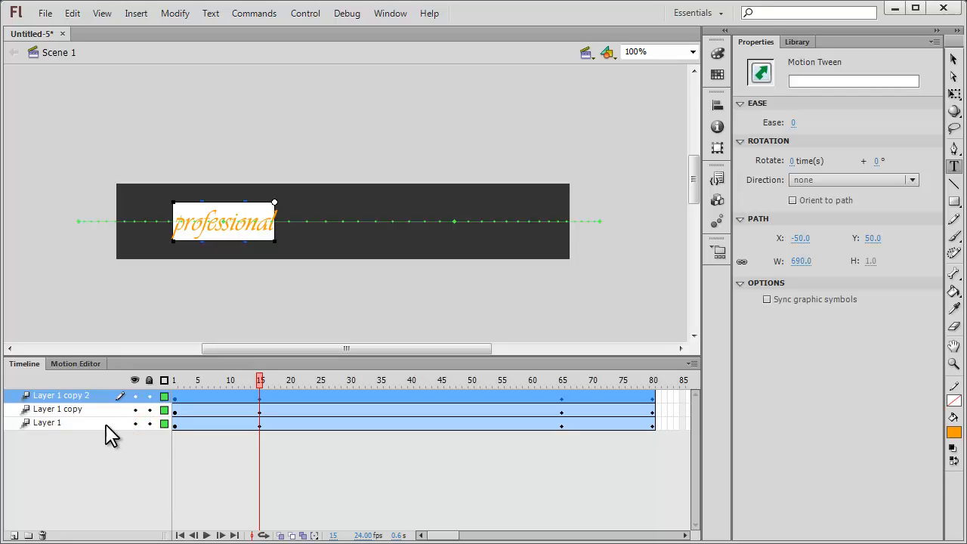
left_click(57, 409)
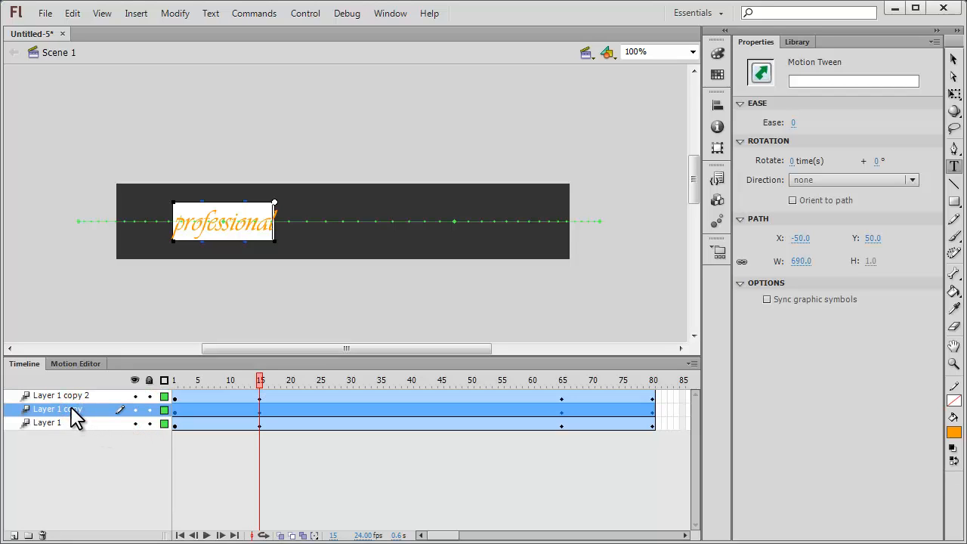